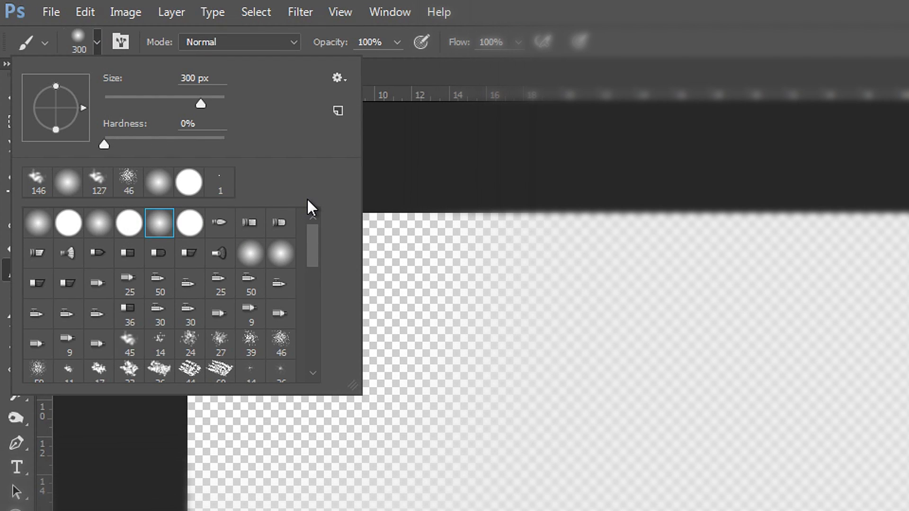
- Select the 102 px speckled brush preset in the Brush Preset picker
click(189, 299)
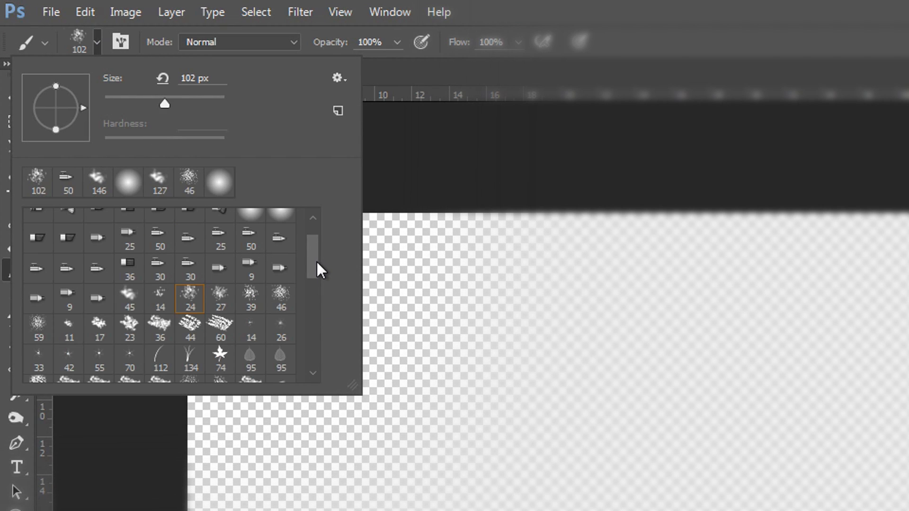
scroll(down, 3)
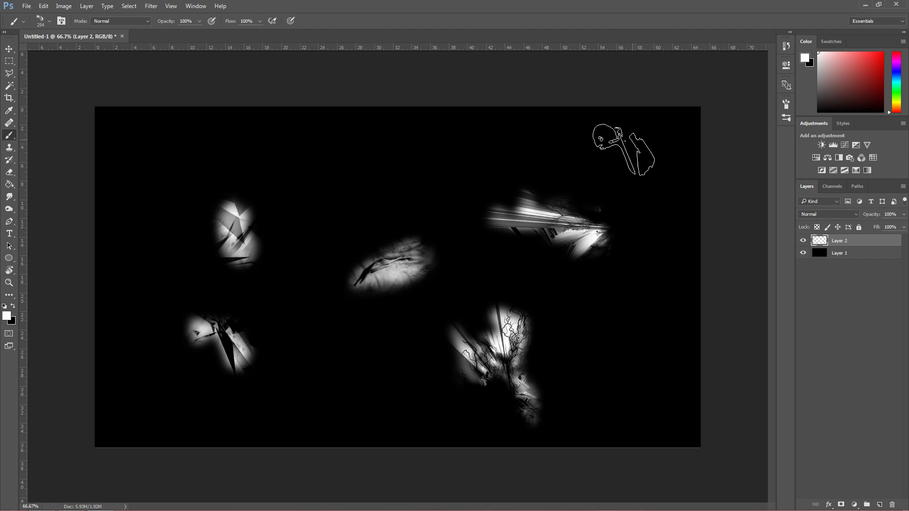
- Close the Untitled-1 painting and discard its unsaved changes
drag(623, 150, 533, 171)
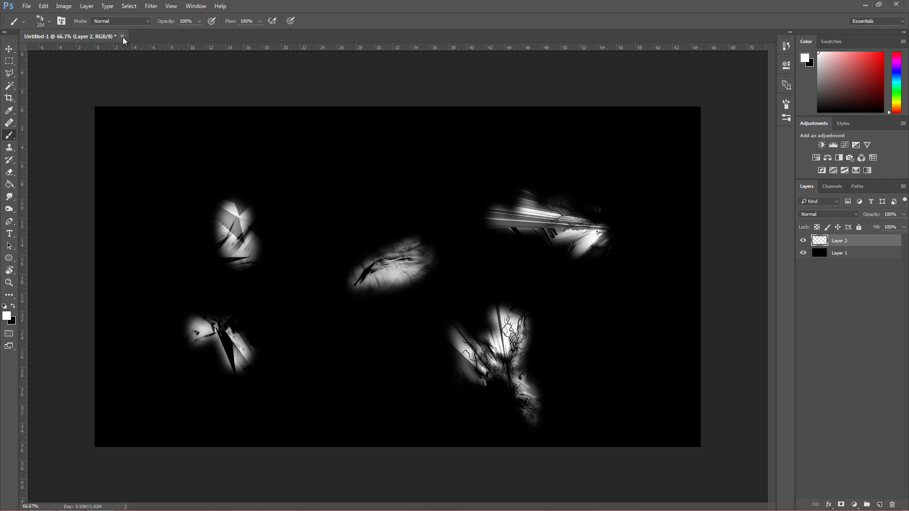
click(123, 36)
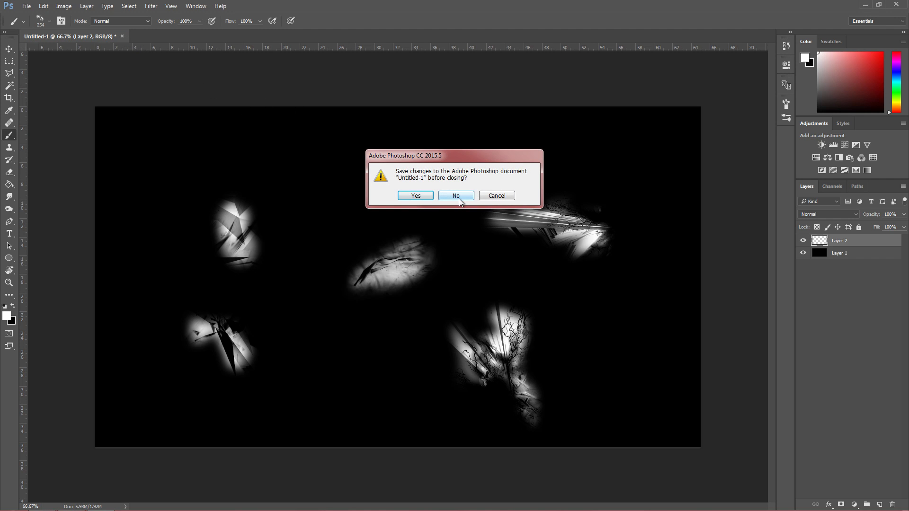
click(455, 196)
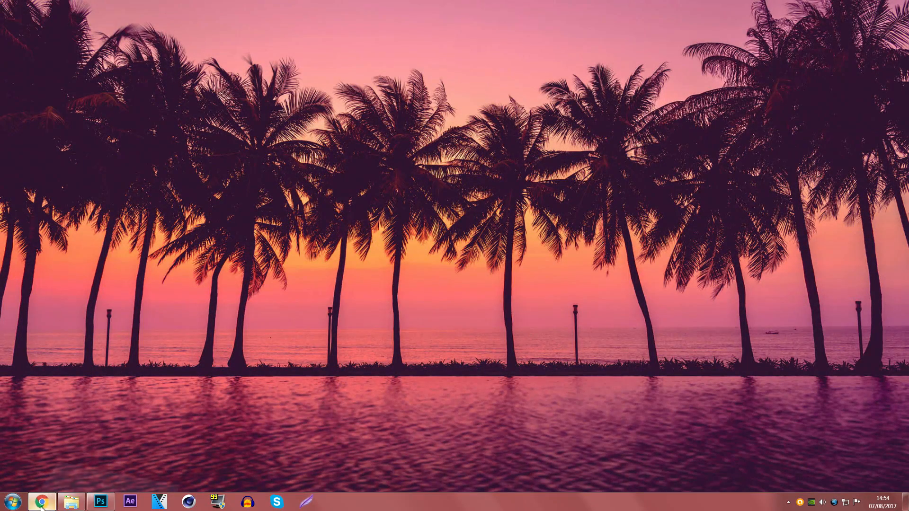
- Launch Chrome, search Google for 'deviantart' and open the DeviantArt site
click(41, 501)
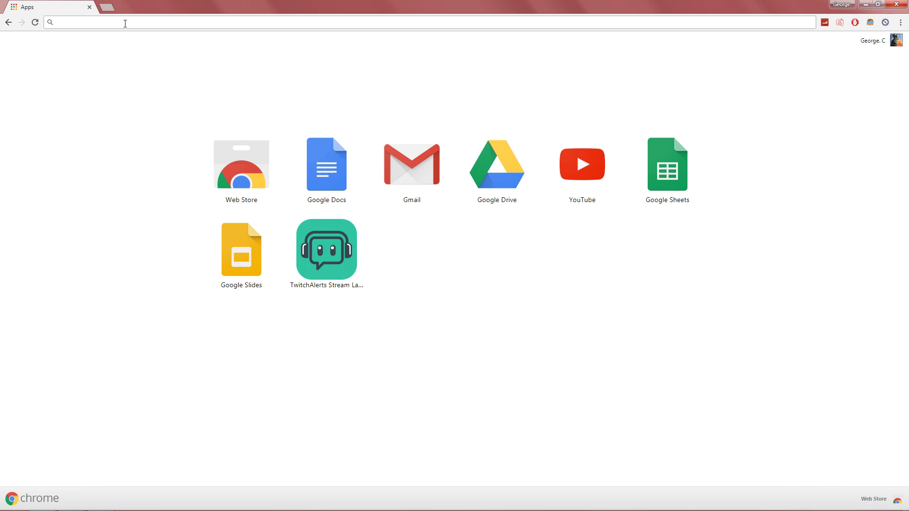
text(deviantart)
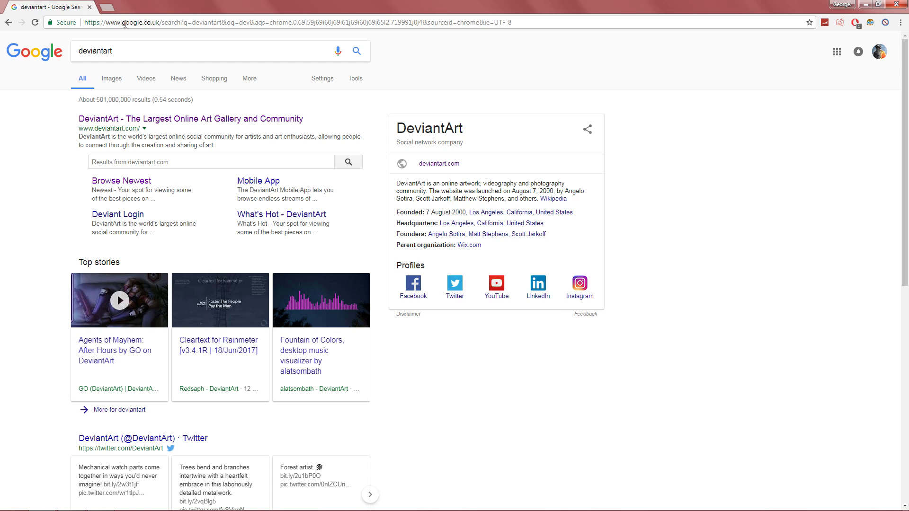
click(189, 119)
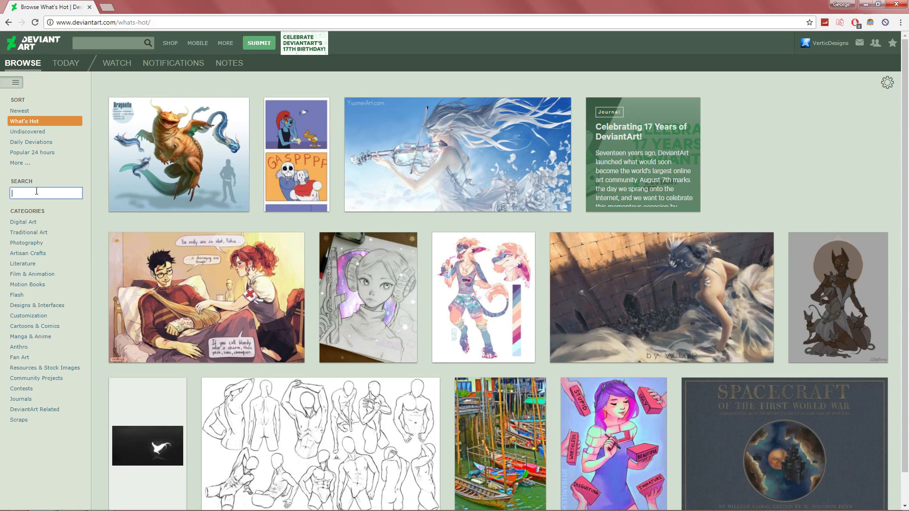
mouse_move(44, 367)
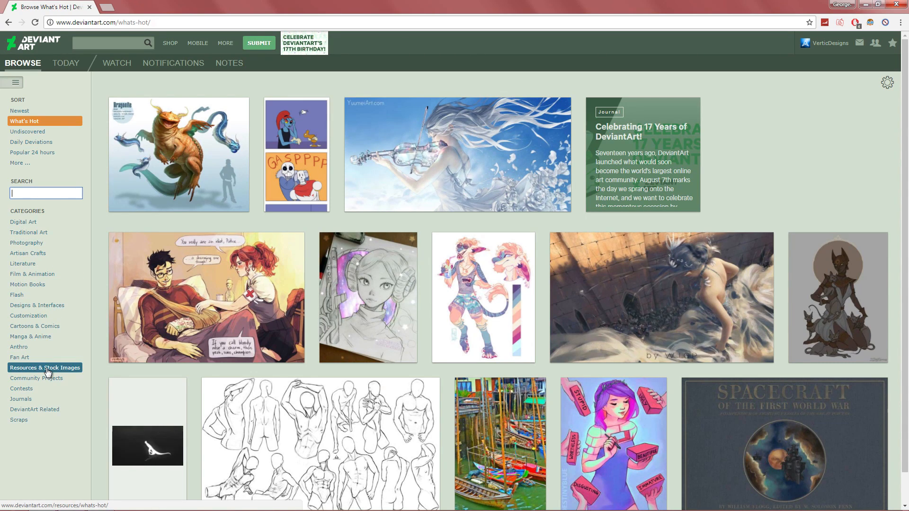
- Narrow categories to Resources & Stock Images > Application Resources > Photoshop Brushes
click(45, 367)
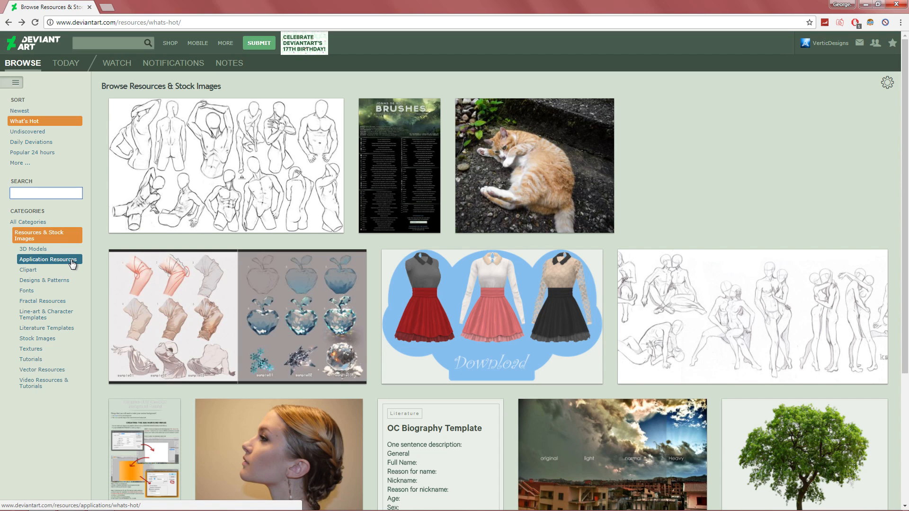
click(49, 259)
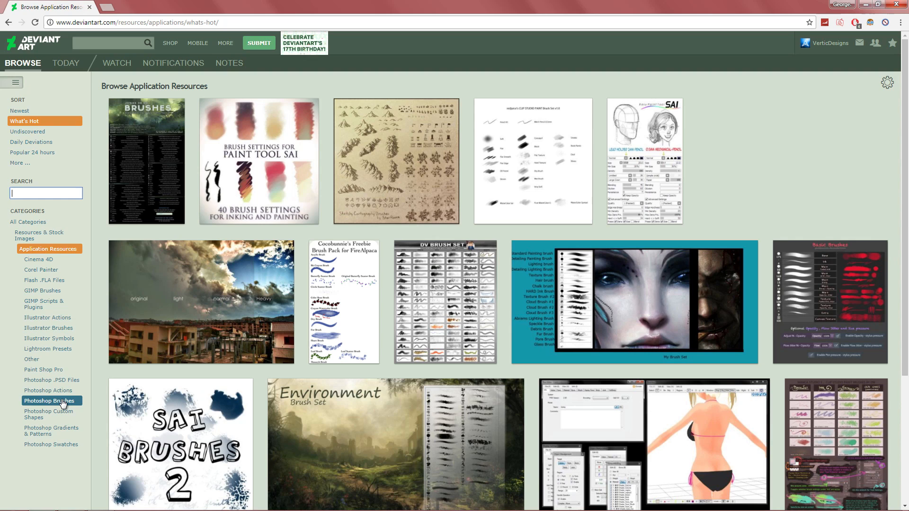
click(48, 401)
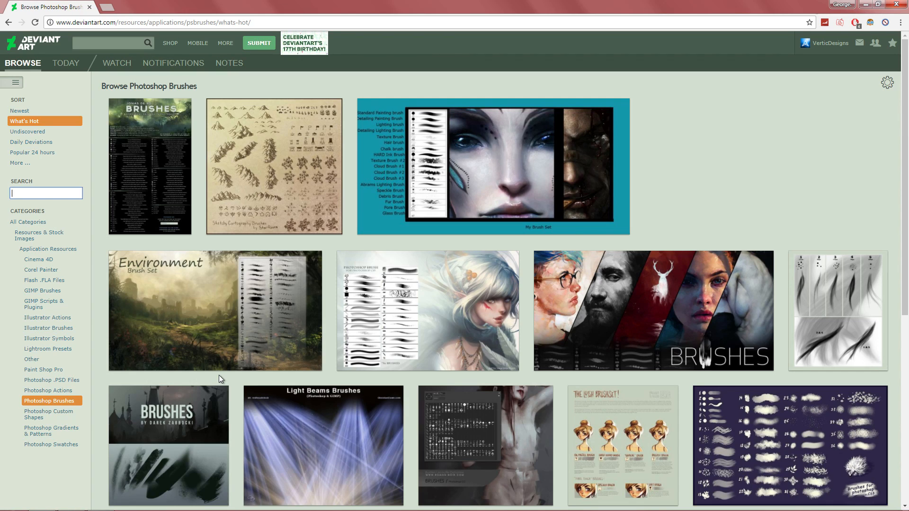
- Search Photoshop Brushes for 'abstract brush' and open the ZIAs Smooth Abstract pack
text(abstract brush)
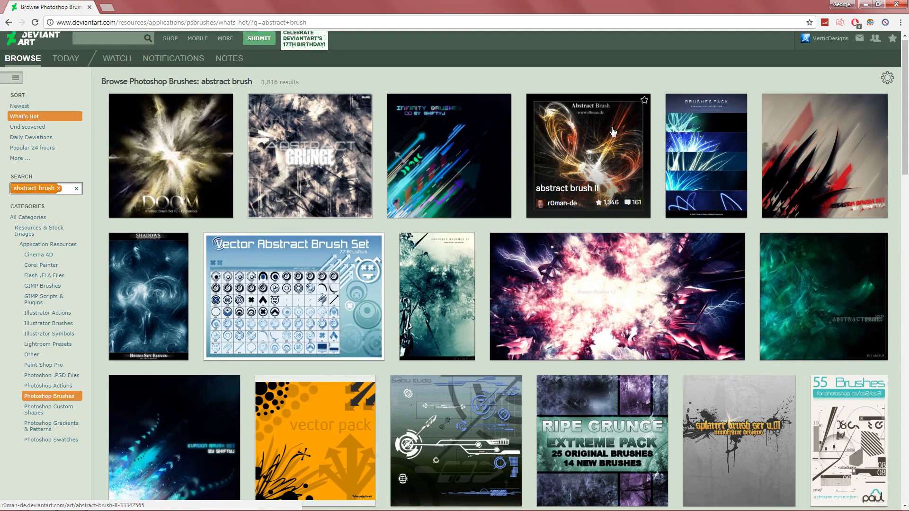
scroll(down, 3)
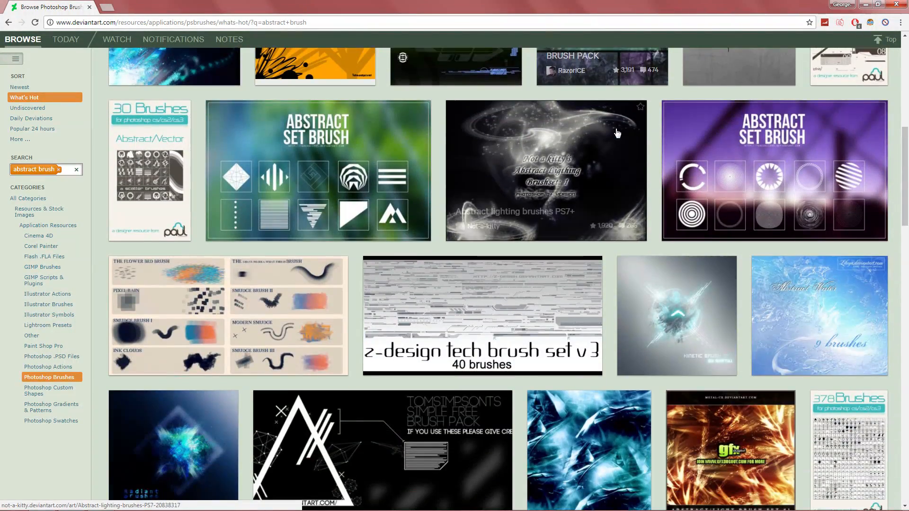
scroll(down, 3)
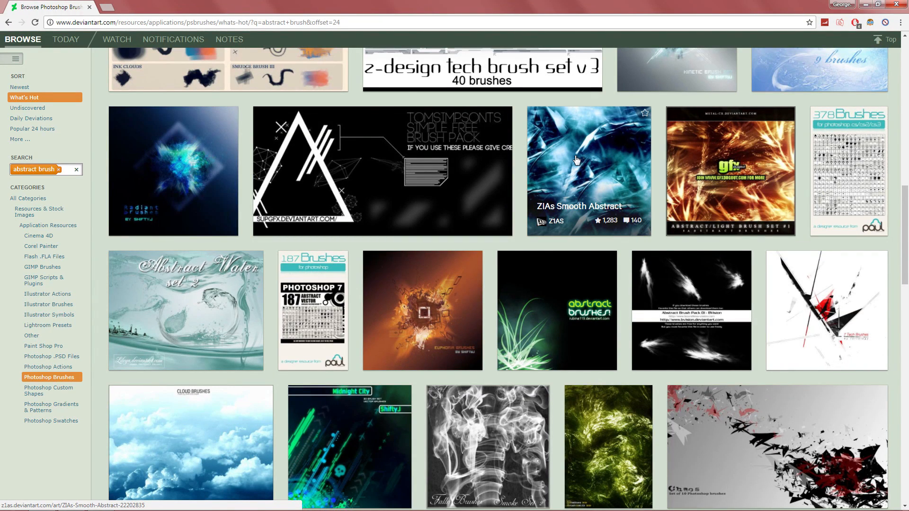
click(589, 171)
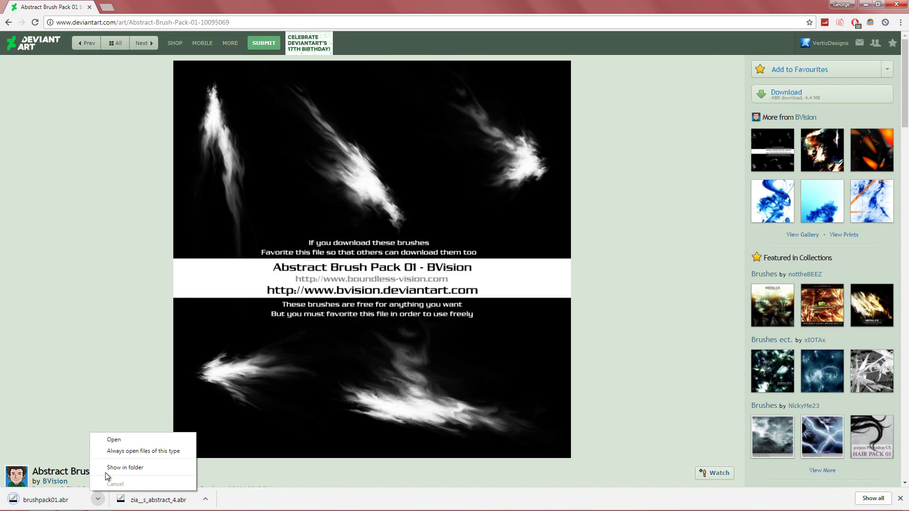
- Show the downloaded Abstract Brush Pack 01 file in its folder
click(125, 467)
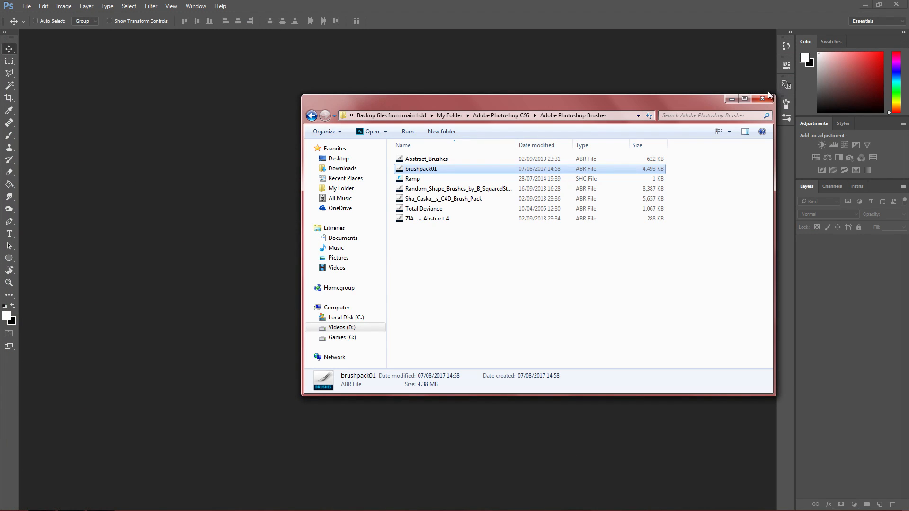
- Close the Brushes folder window and activate Photoshop's Brush Tool
click(762, 98)
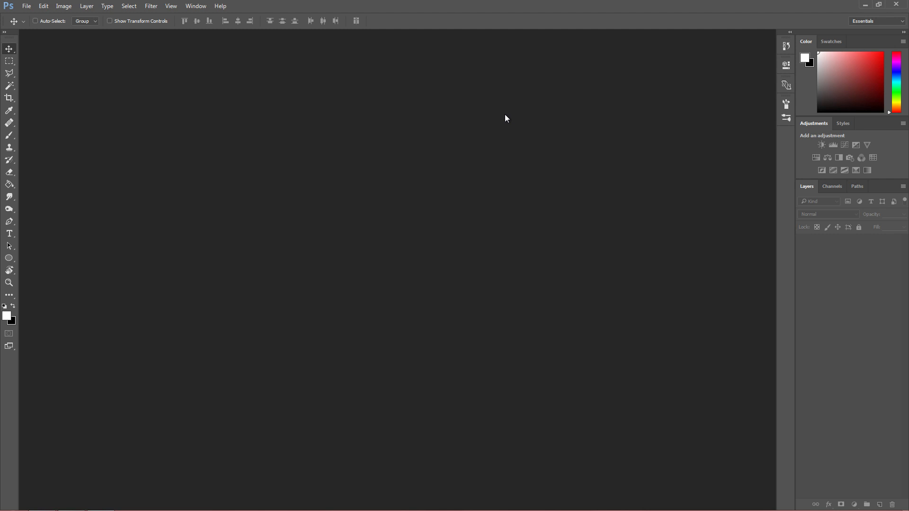
mouse_move(27, 153)
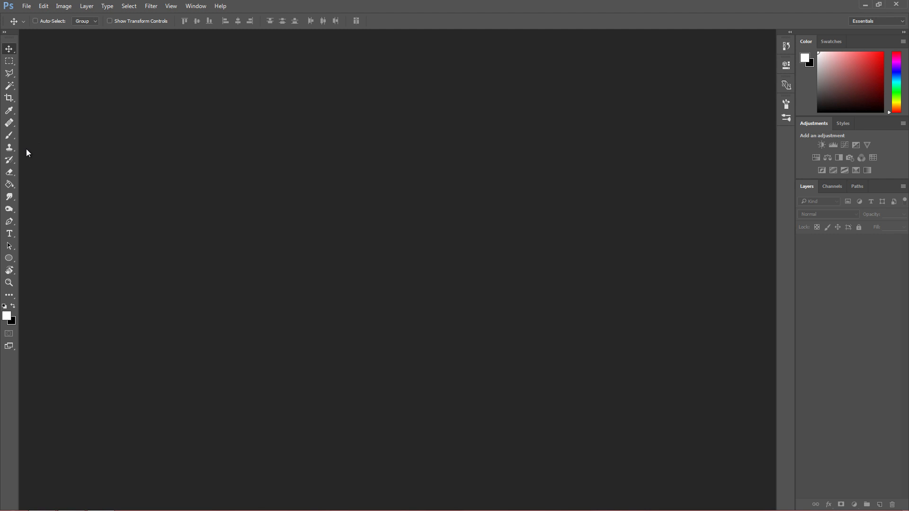
click(10, 135)
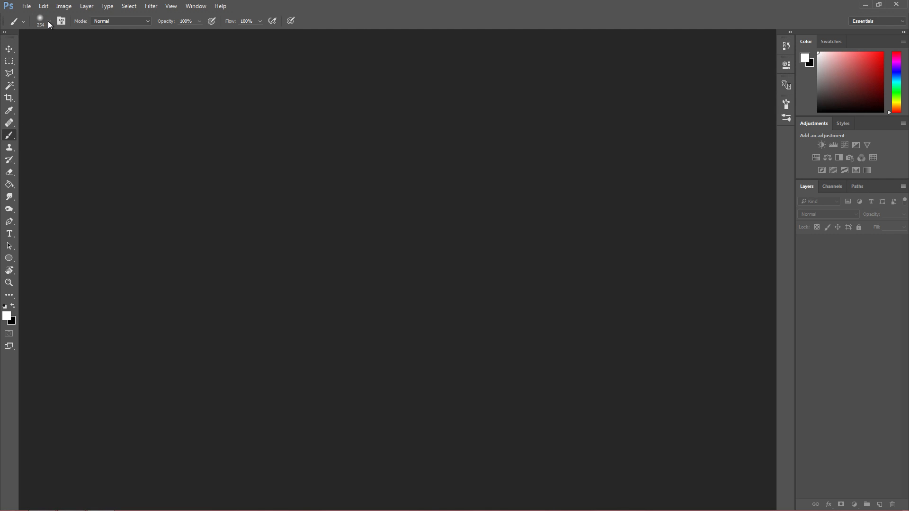
- Choose Load Brushes… from the Brush Preset picker's gear menu
click(49, 21)
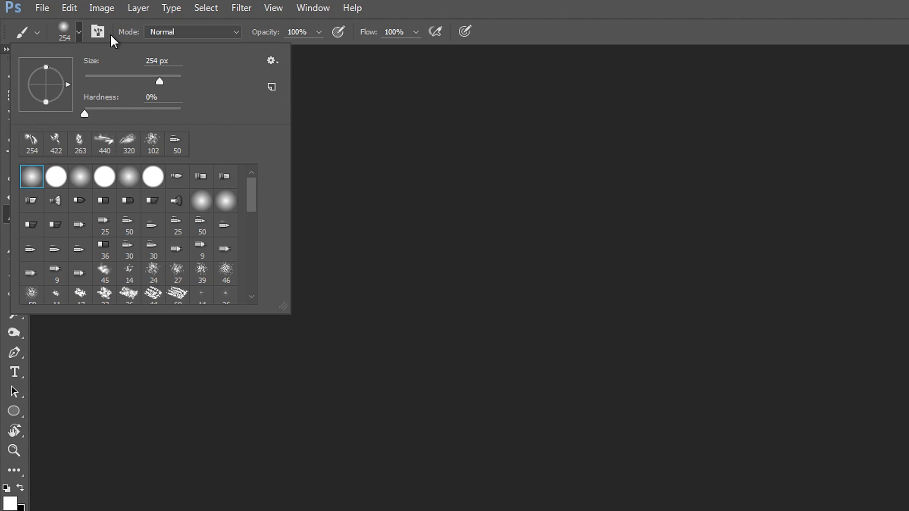
click(271, 61)
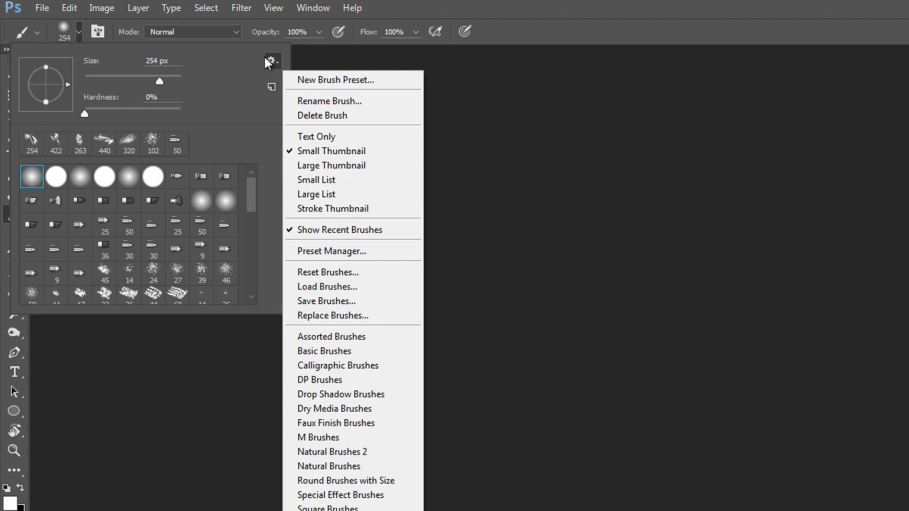
mouse_move(351, 273)
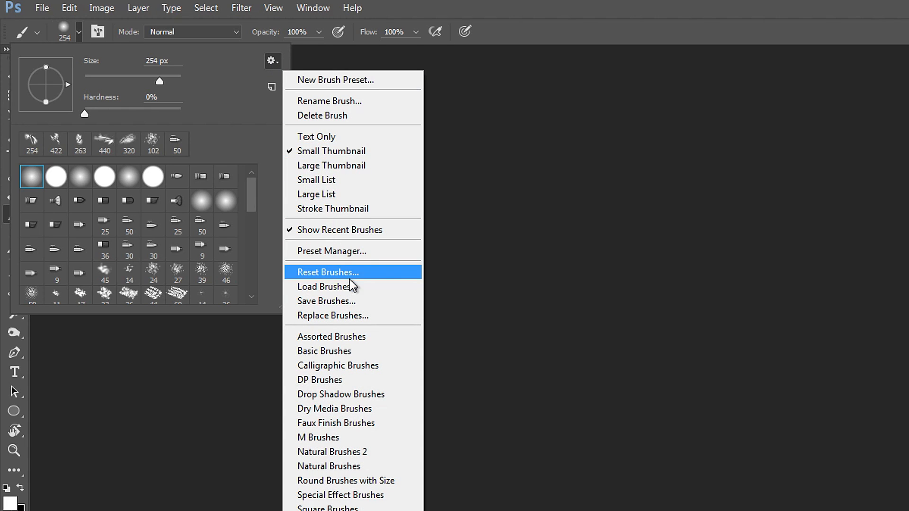
click(328, 286)
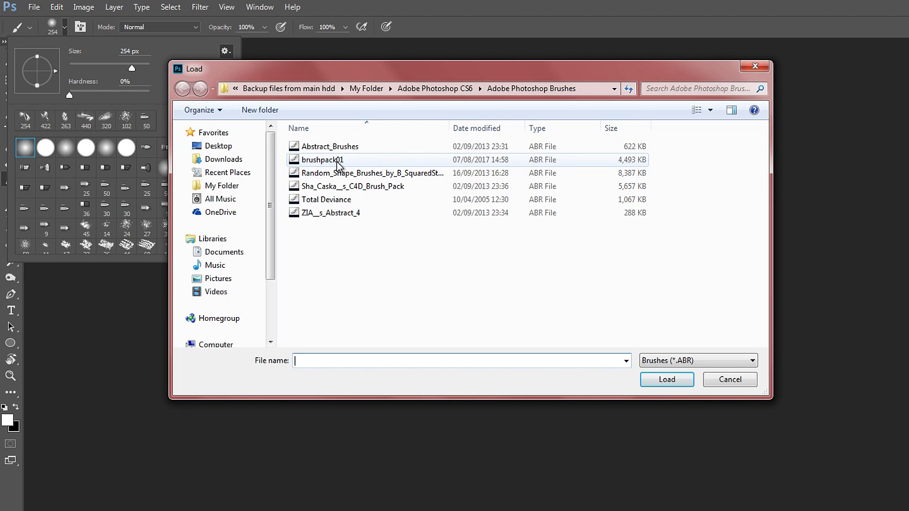
- Load the brushpack01 file from the Adobe Photoshop Brushes folder
click(320, 160)
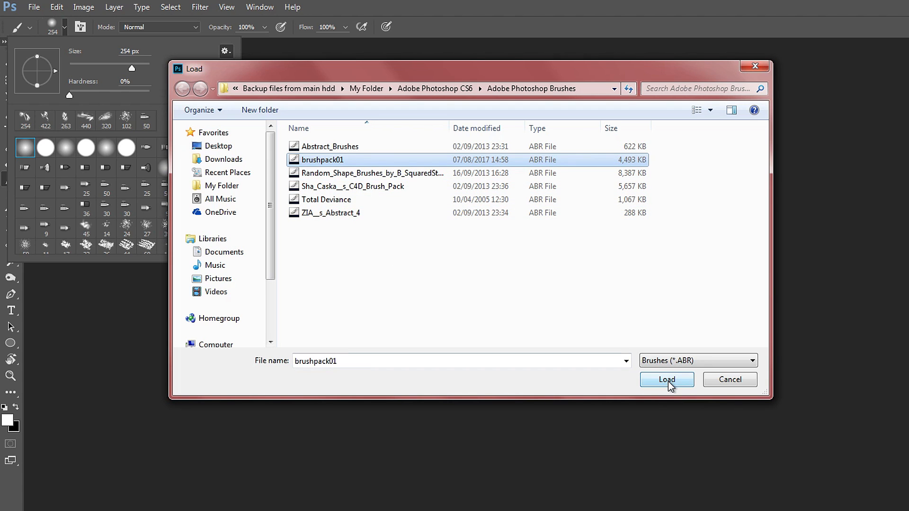
click(667, 379)
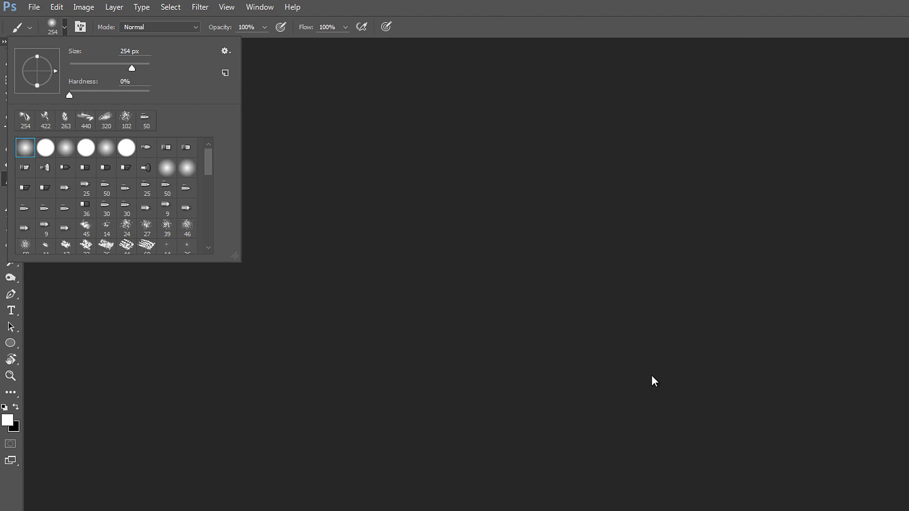
mouse_move(212, 166)
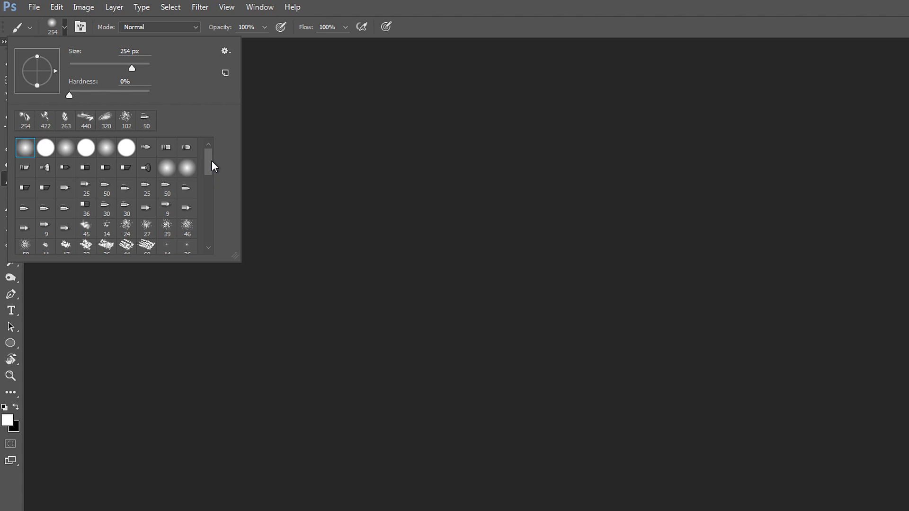
- Scroll the preset picker to the new brushpack01 brushes and open the File menu
scroll(down, 3)
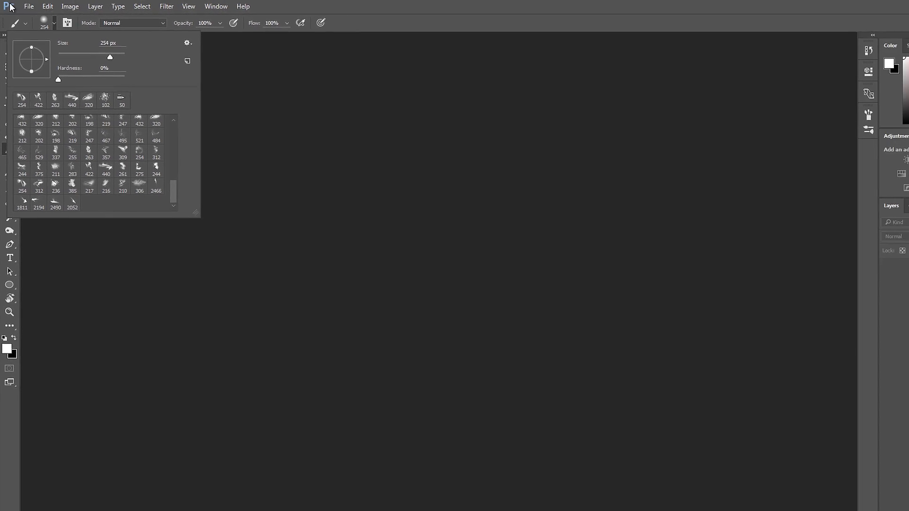
click(26, 6)
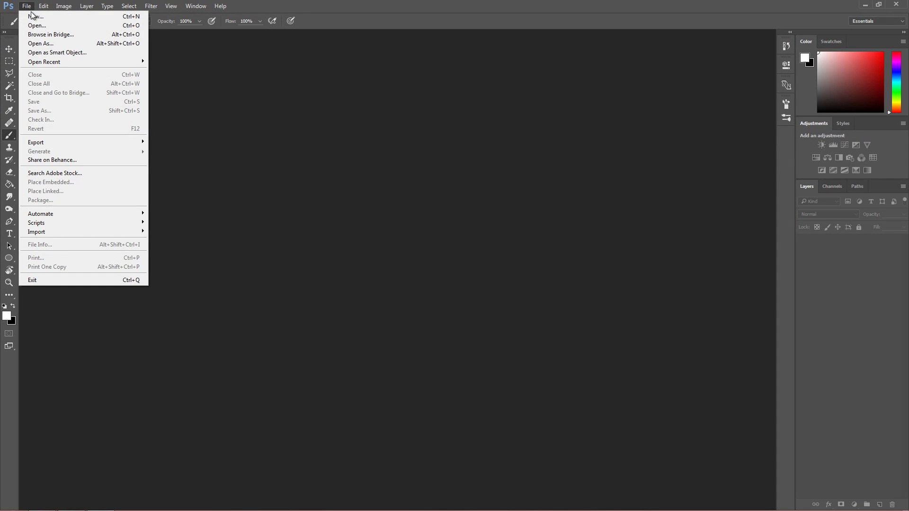
- Create a new black-filled document and select a 243 px abstract brush preset
click(36, 16)
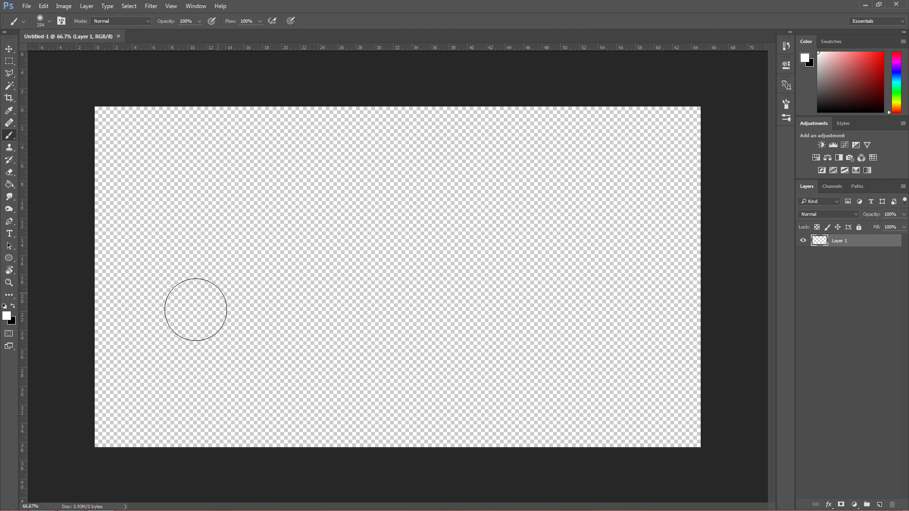
mouse_move(325, 289)
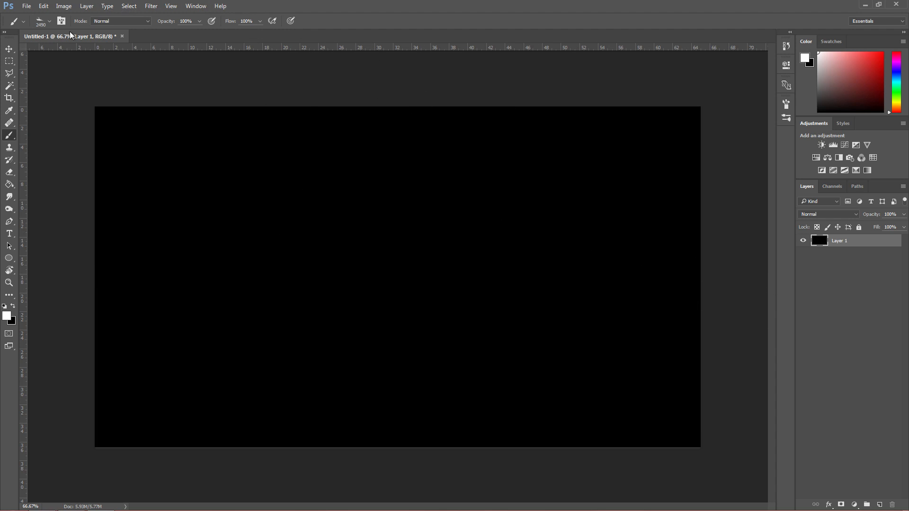
click(51, 21)
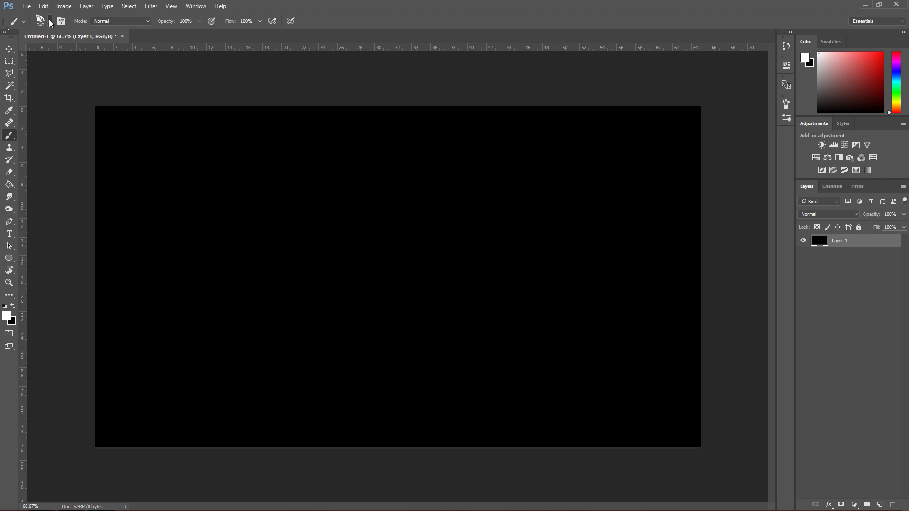
click(23, 21)
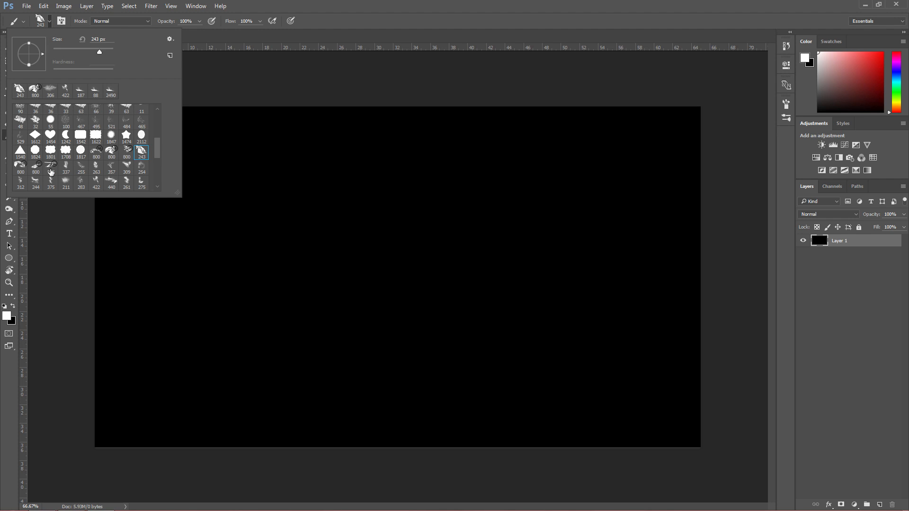